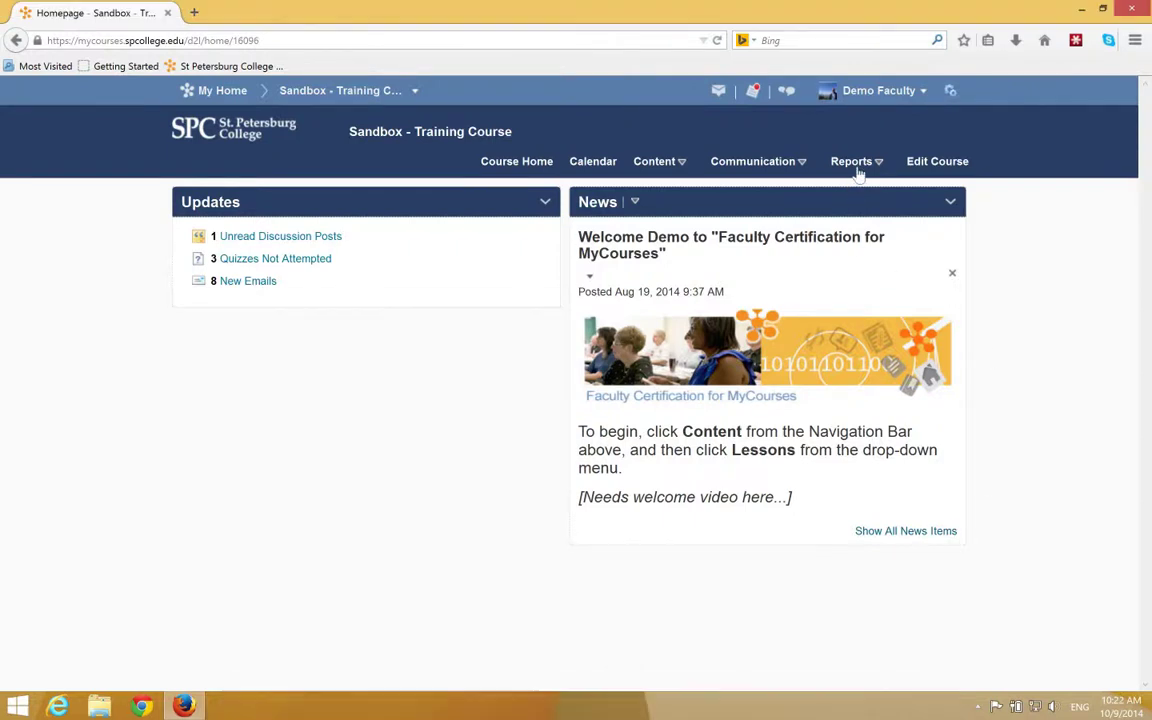
- Go to the course's Attendance Registers page via the Reports menu
{"action": "left_click", "coordinate": [851, 161]}
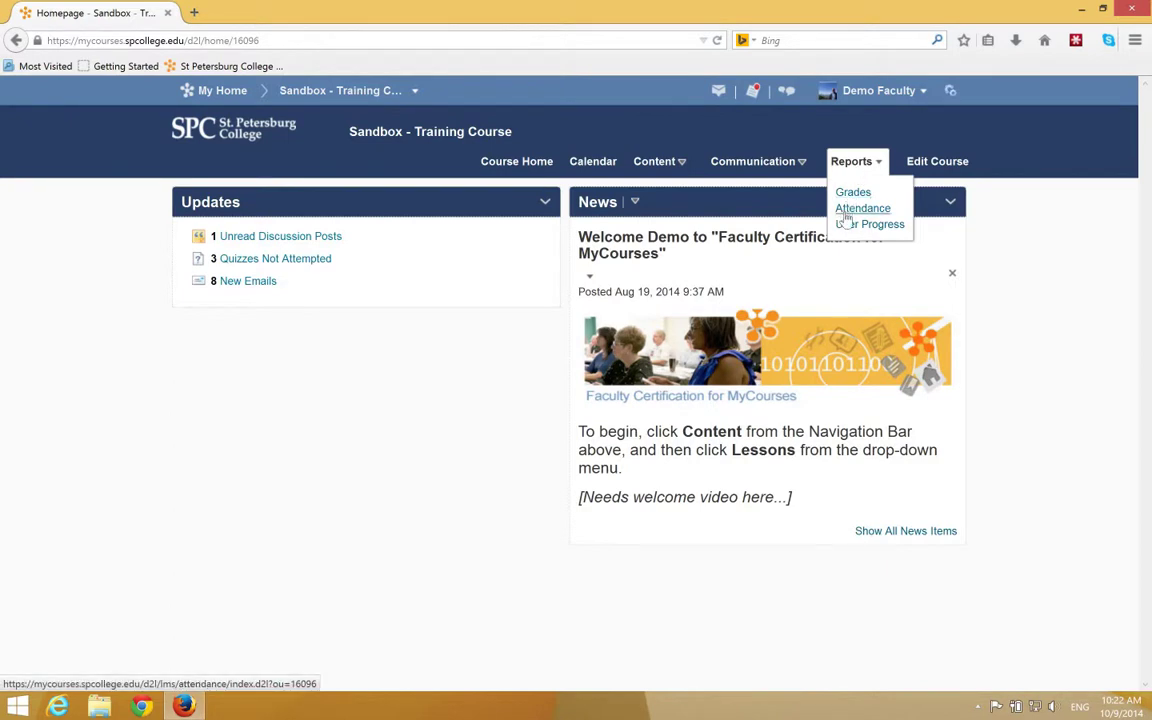
{"action": "left_click", "coordinate": [862, 208]}
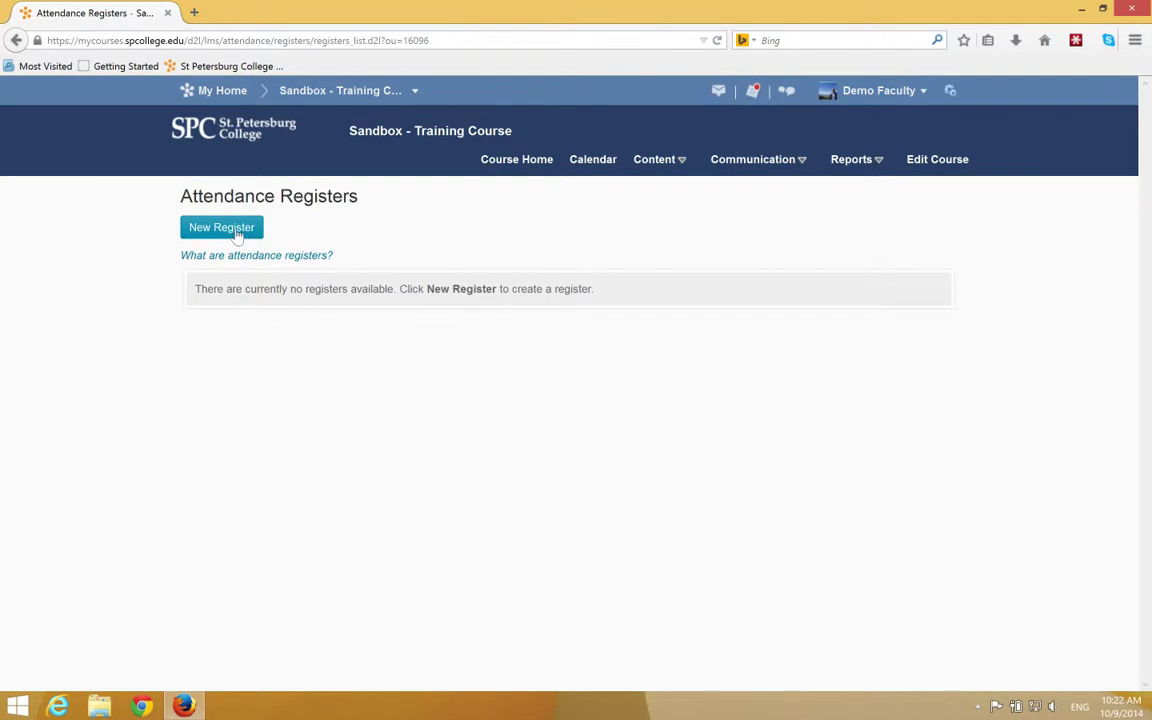
- Create a new register and enter the name 'Weekly Attendance'
{"action": "left_click", "coordinate": [221, 227]}
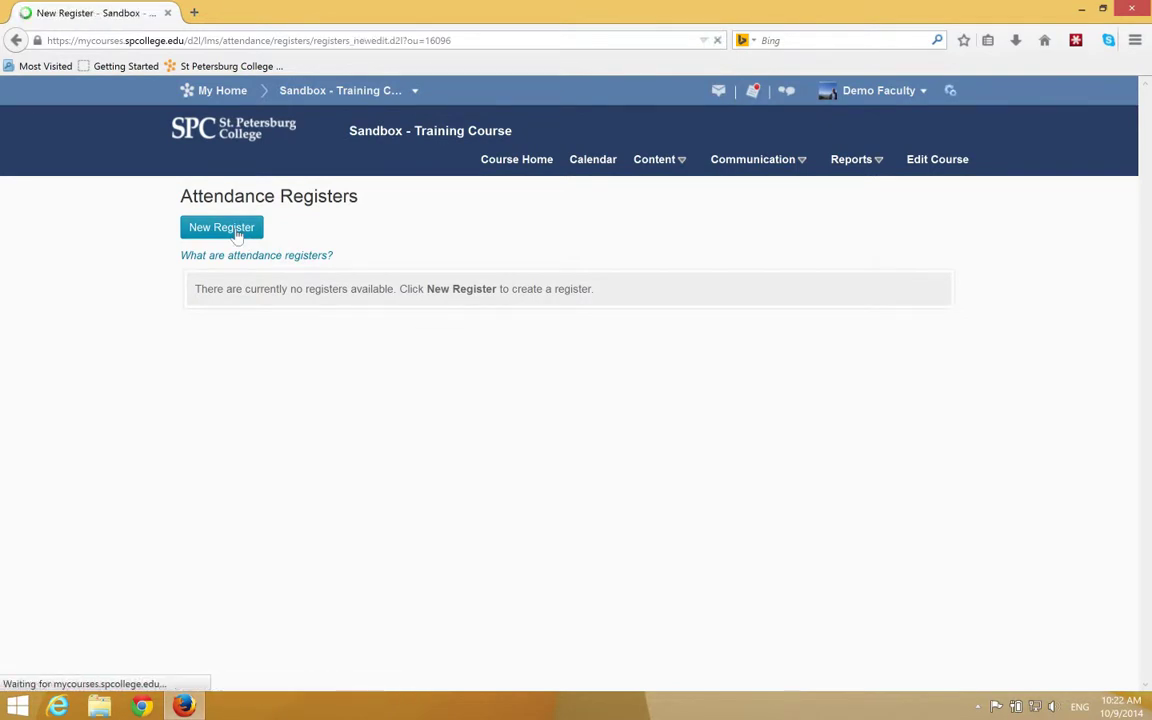
{"action": "left_click", "coordinate": [221, 227]}
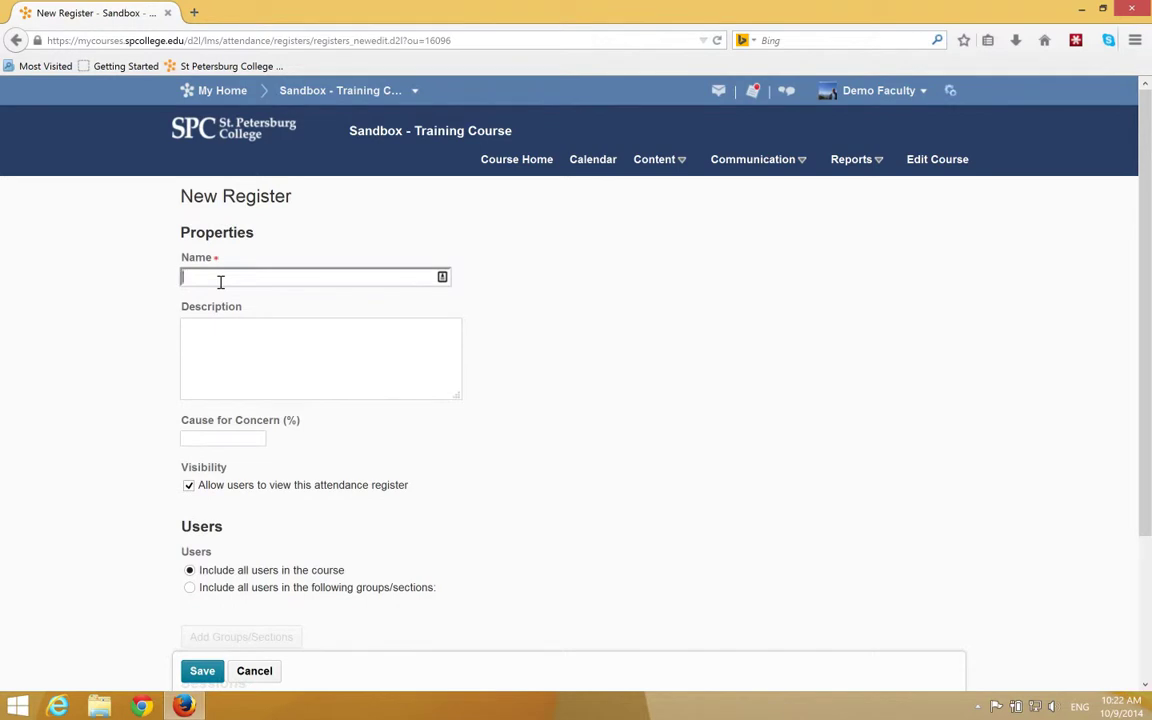
{"action": "type", "text": "Weekly A"}
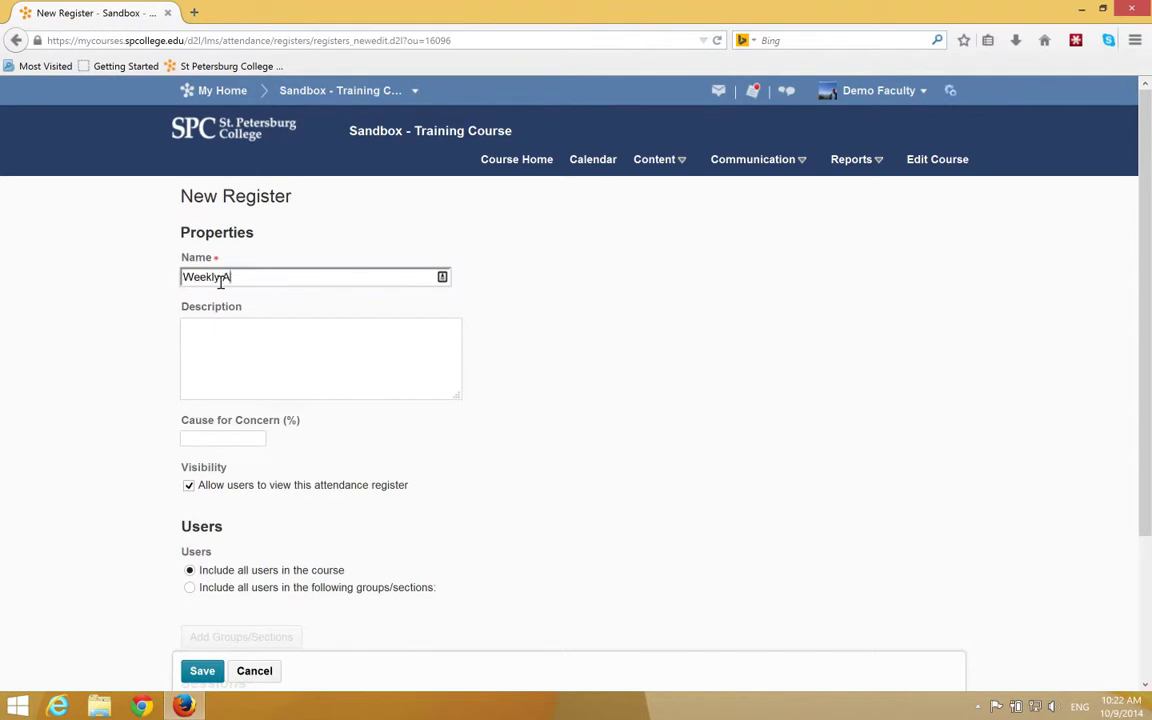
{"action": "type", "text": "Attendance"}
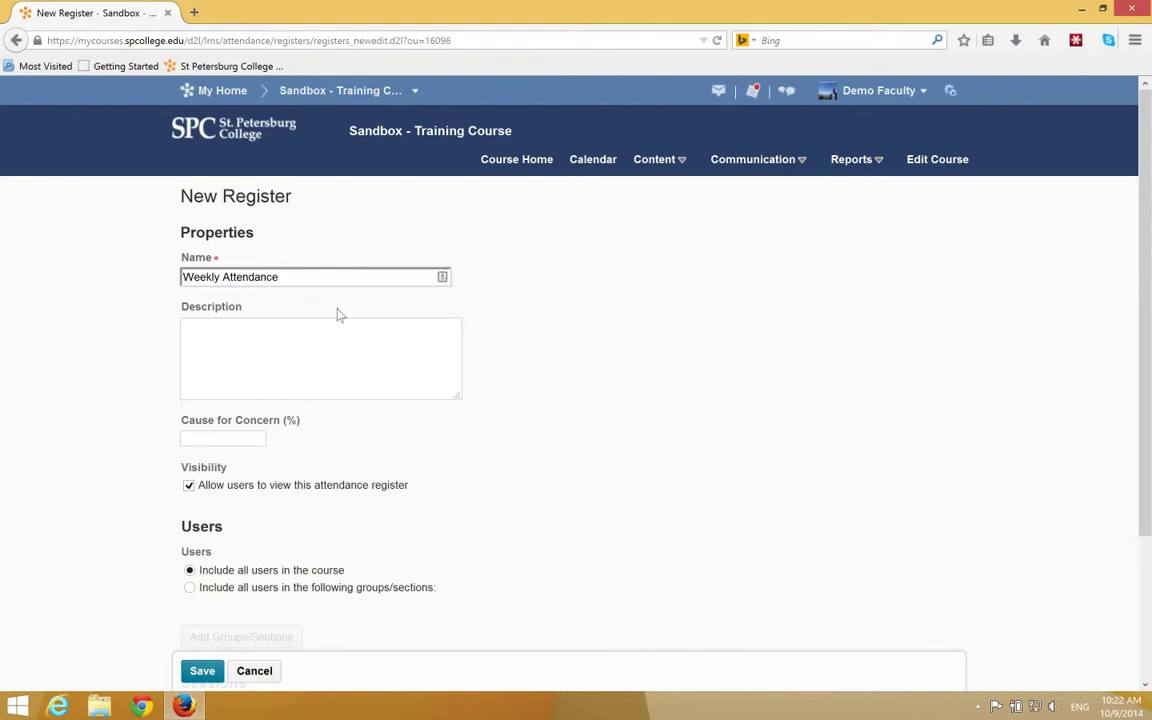
{"action": "scroll", "scroll_direction": "down", "scroll_amount": 3}
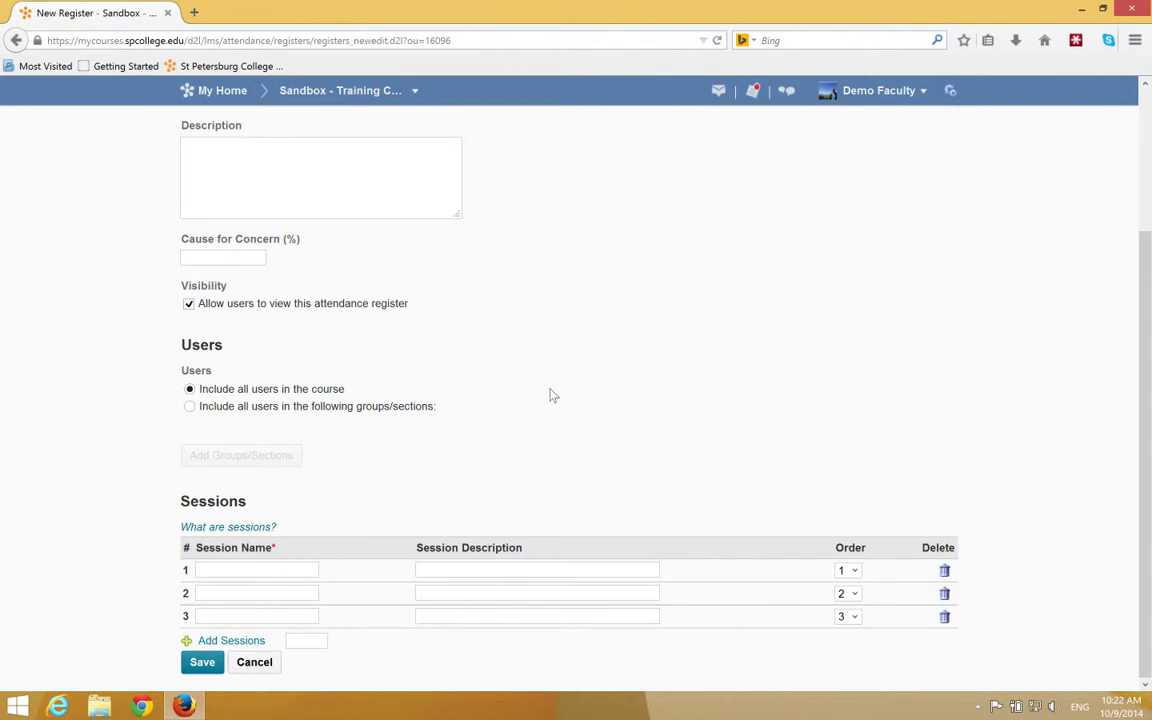
{"action": "mouse_move", "coordinate": [546, 383]}
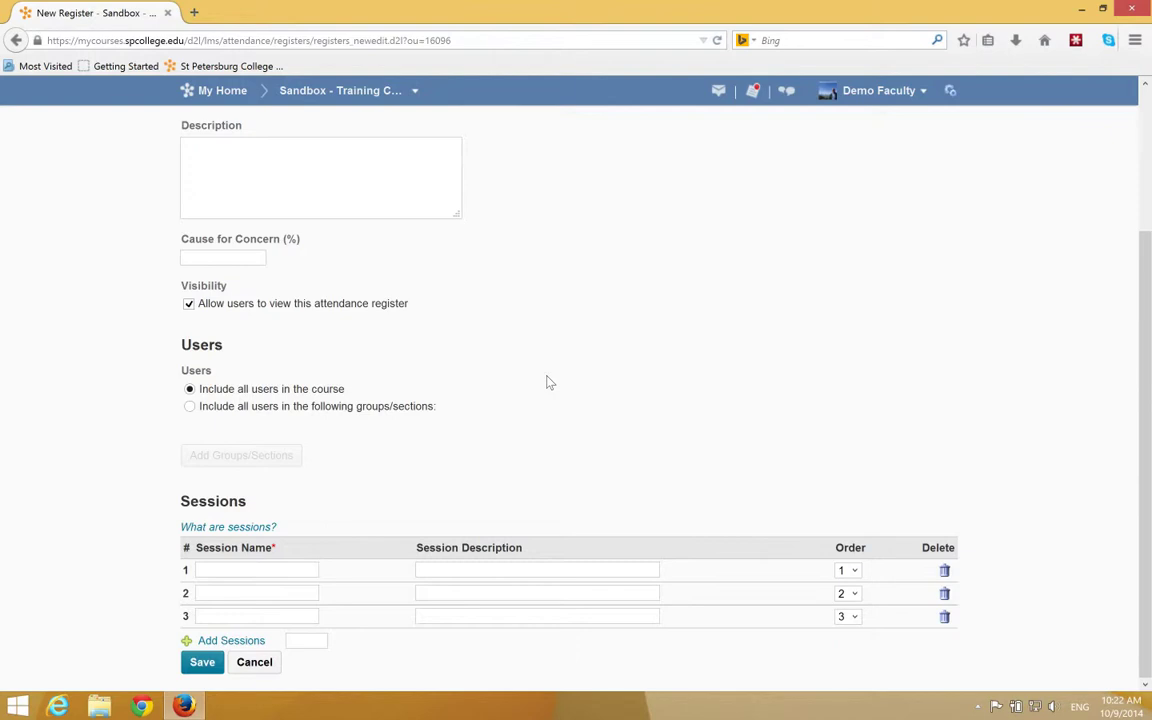
{"action": "mouse_move", "coordinate": [543, 390]}
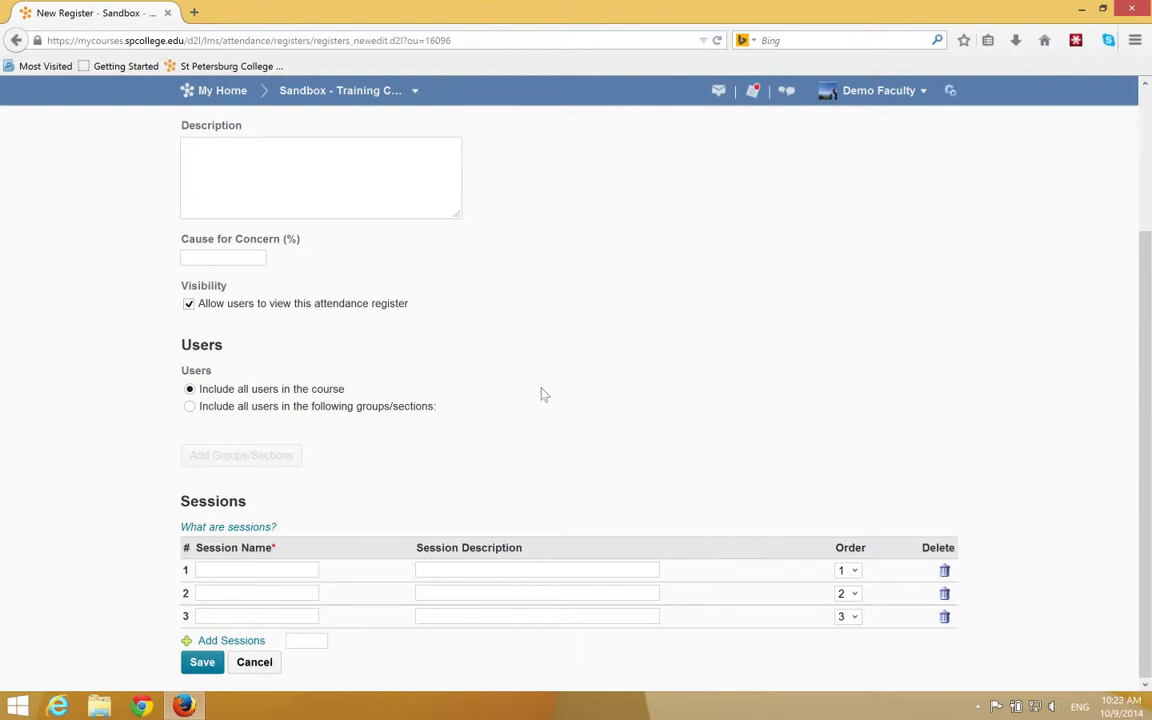
- Enter session names Wk1-1, Wk1-2 and Wk2-2 in the first three rows
{"action": "type", "text": "W"}
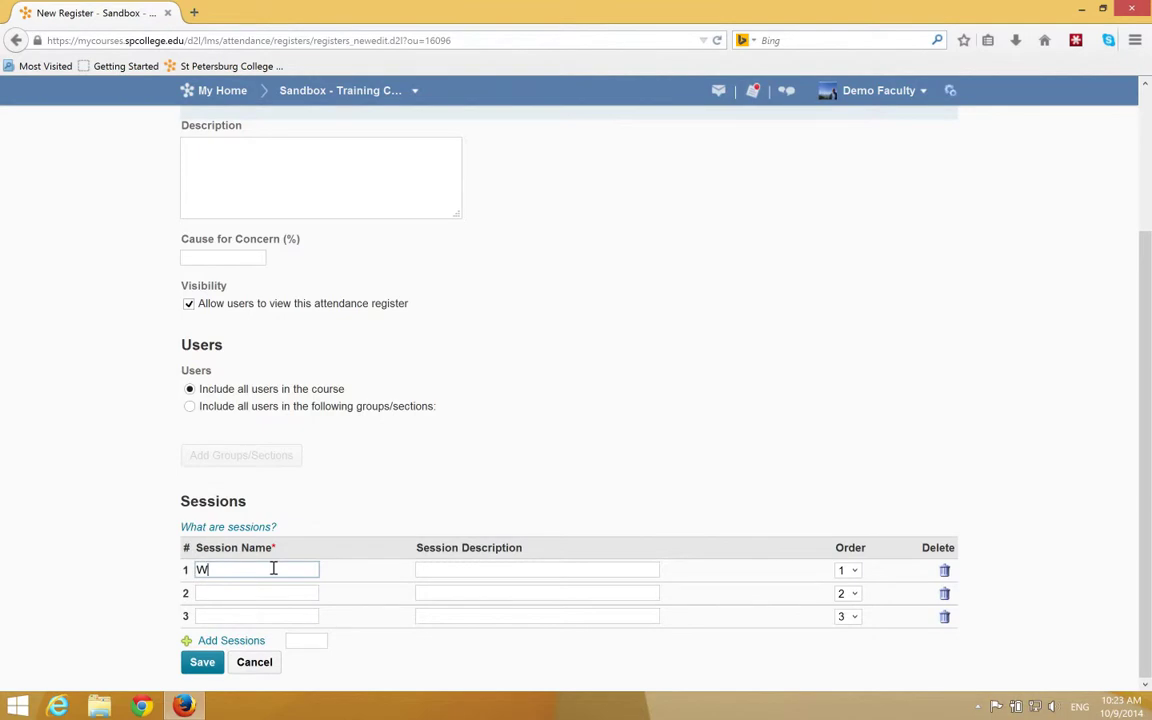
{"action": "type", "text": "k1-1"}
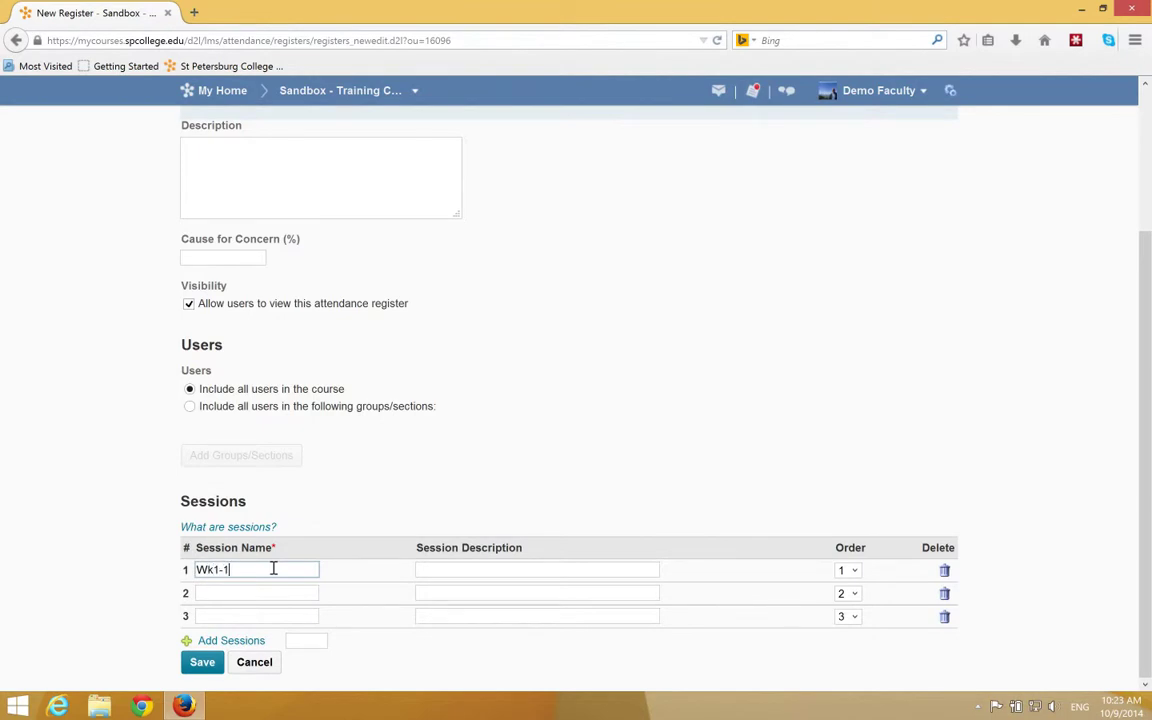
{"action": "type", "text": "W"}
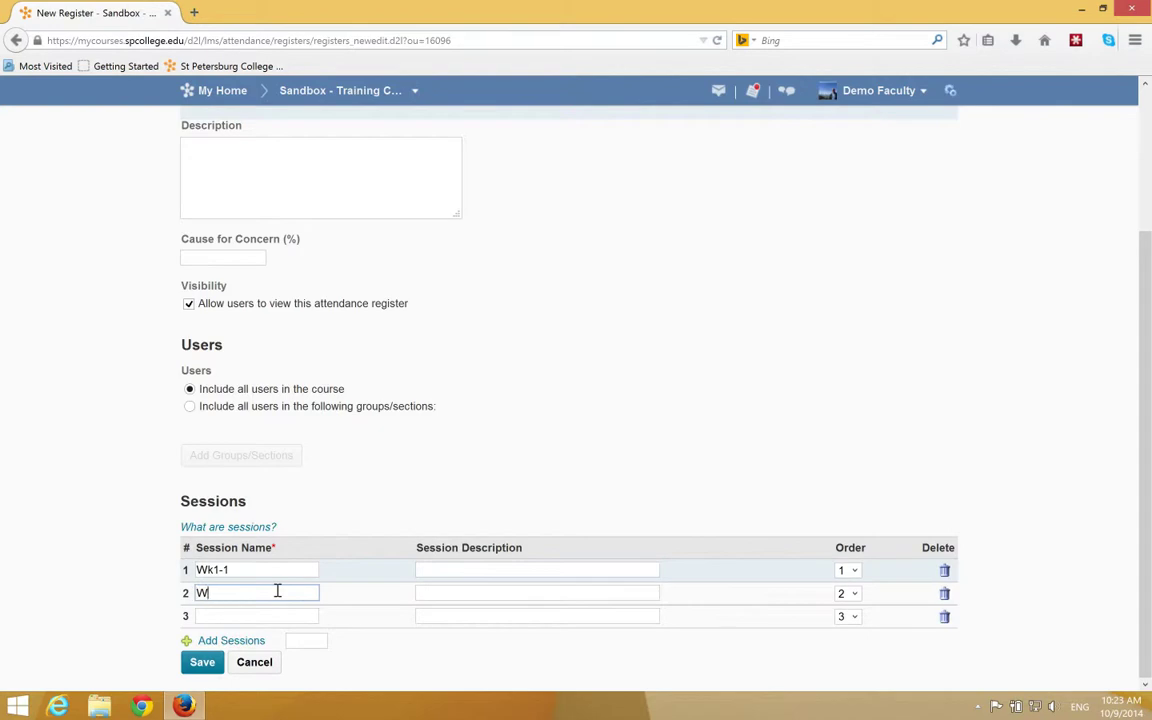
{"action": "type", "text": "k1-2"}
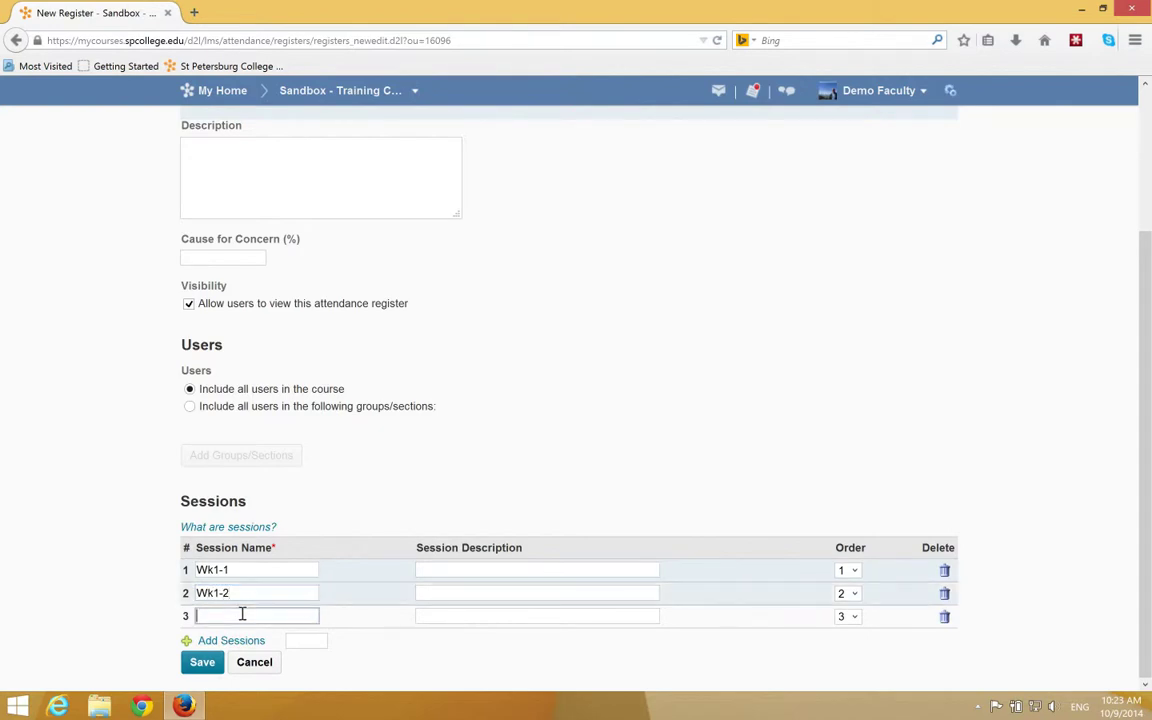
{"action": "type", "text": "Wk2-2"}
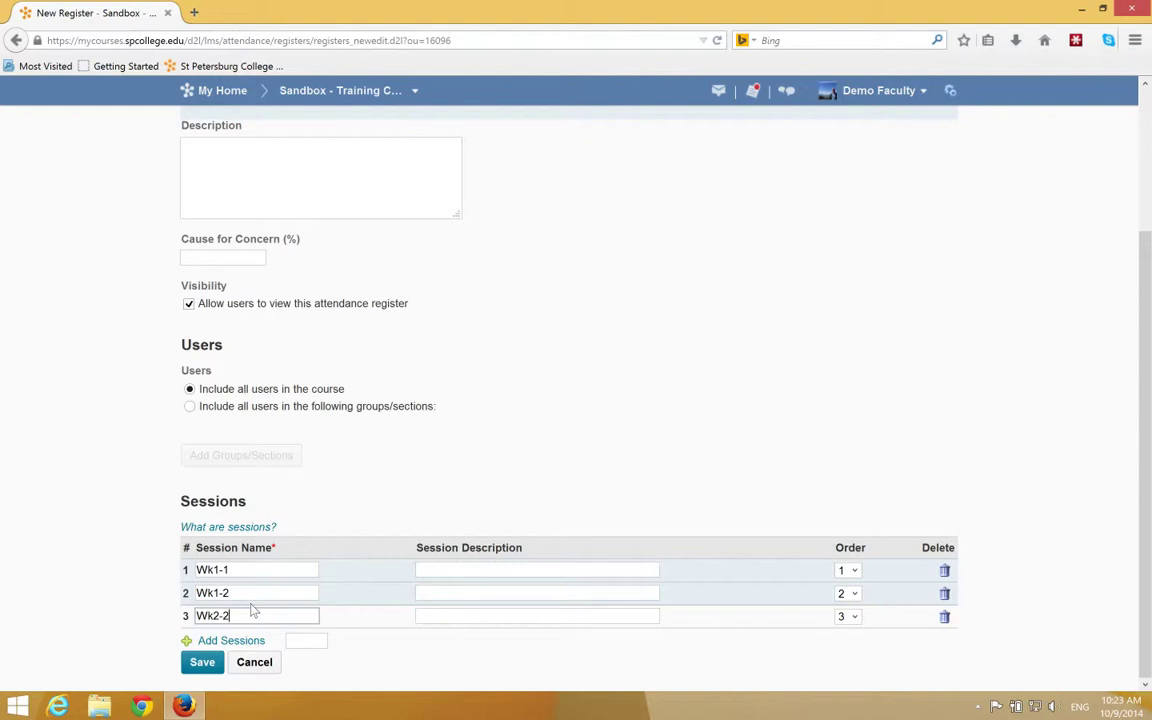
{"action": "mouse_move", "coordinate": [224, 632]}
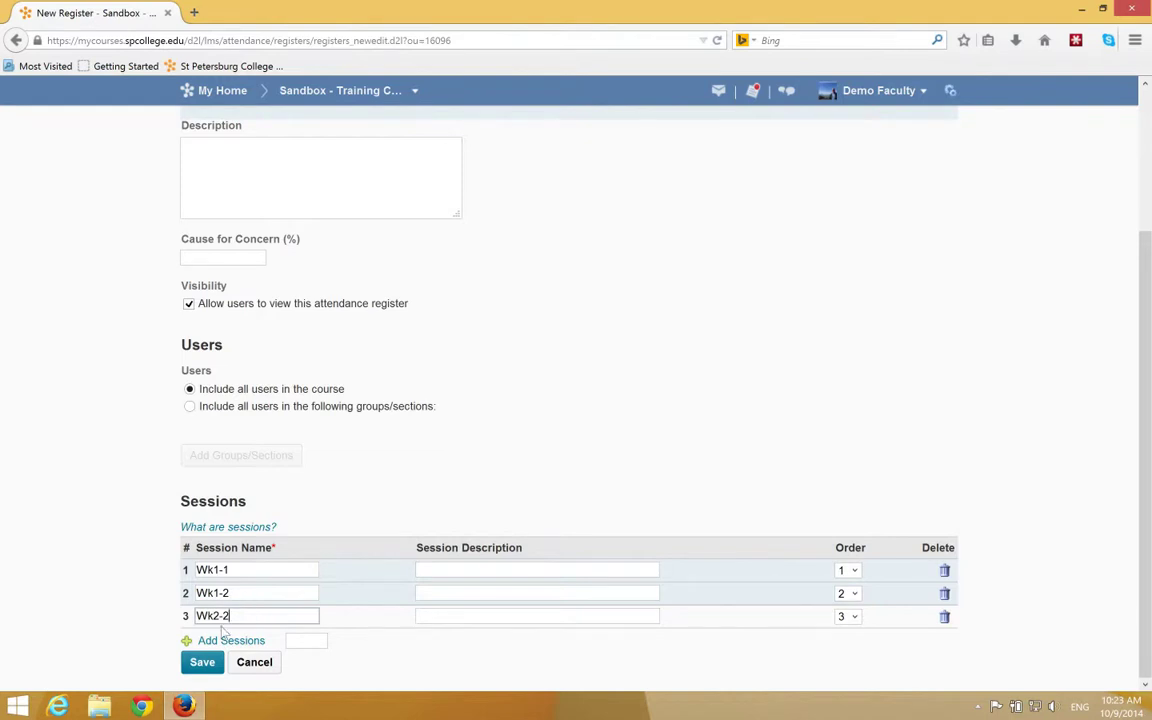
{"action": "mouse_move", "coordinate": [288, 643]}
{"action": "type", "text": "3"}
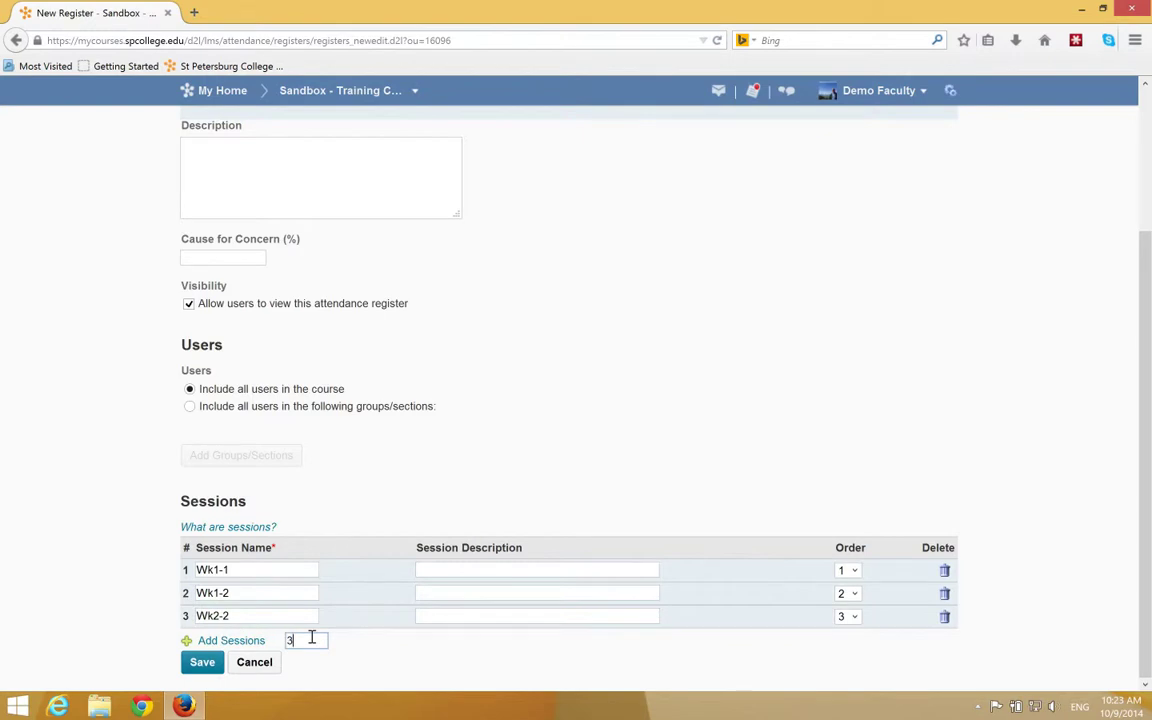
- Add three more session rows, saving the register when prompted
{"action": "left_click", "coordinate": [231, 640]}
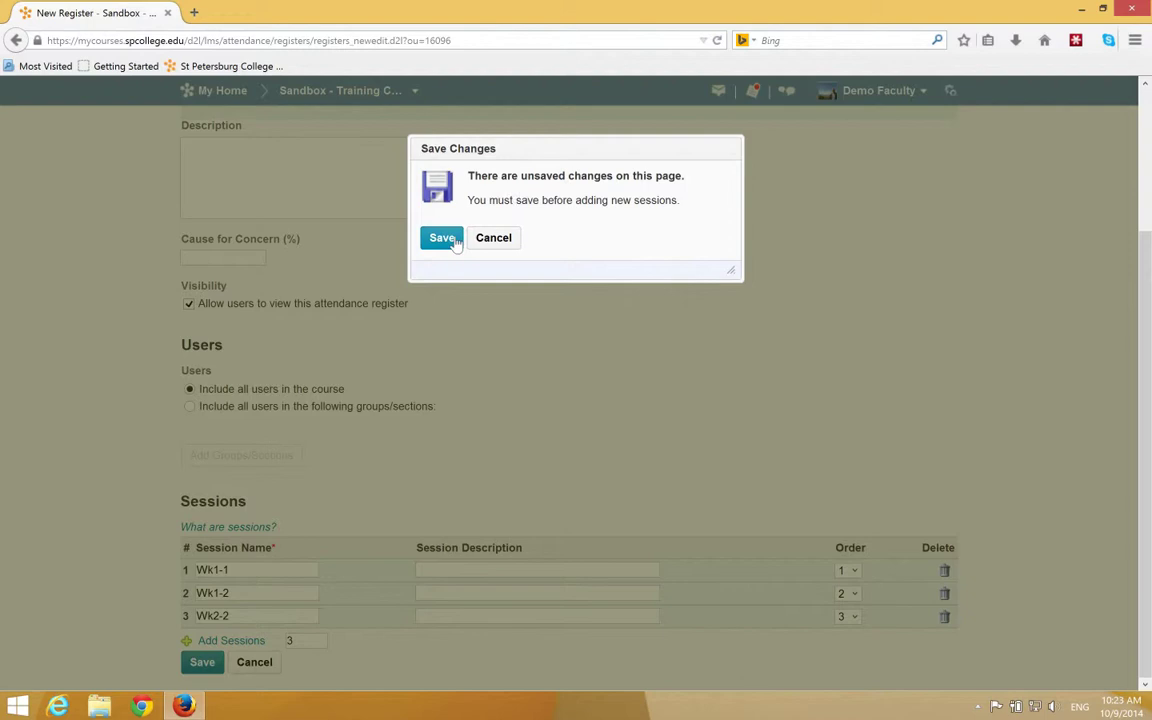
{"action": "left_click", "coordinate": [441, 237]}
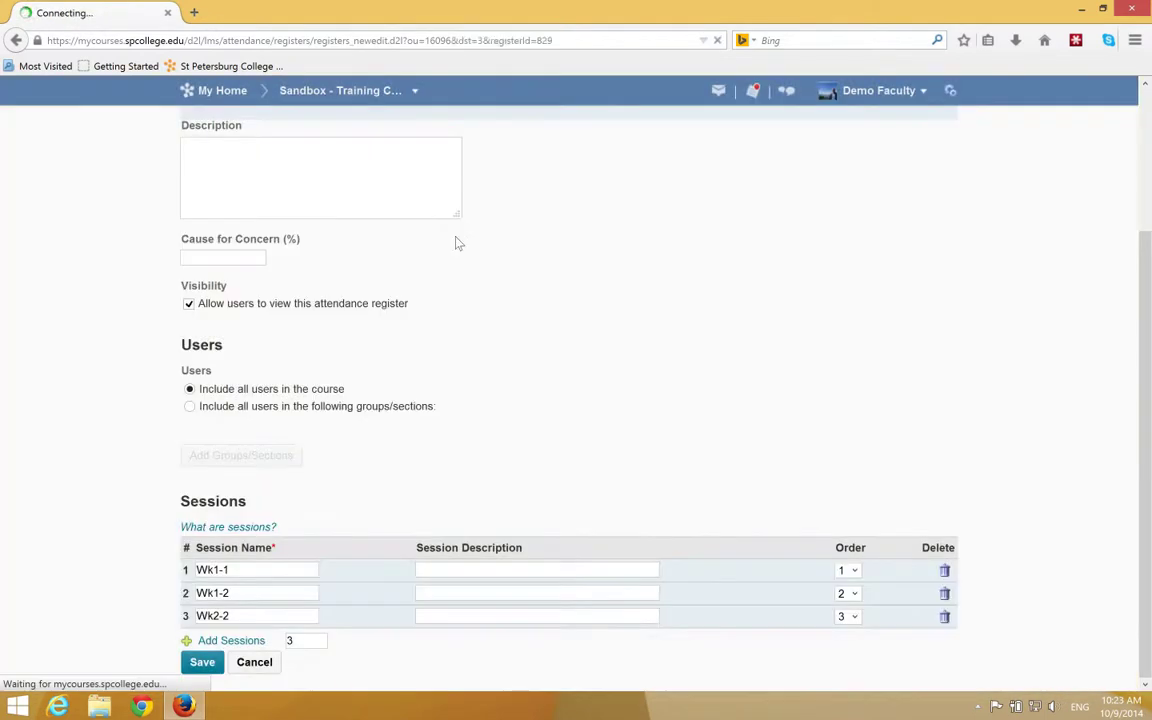
{"action": "left_click", "coordinate": [202, 661]}
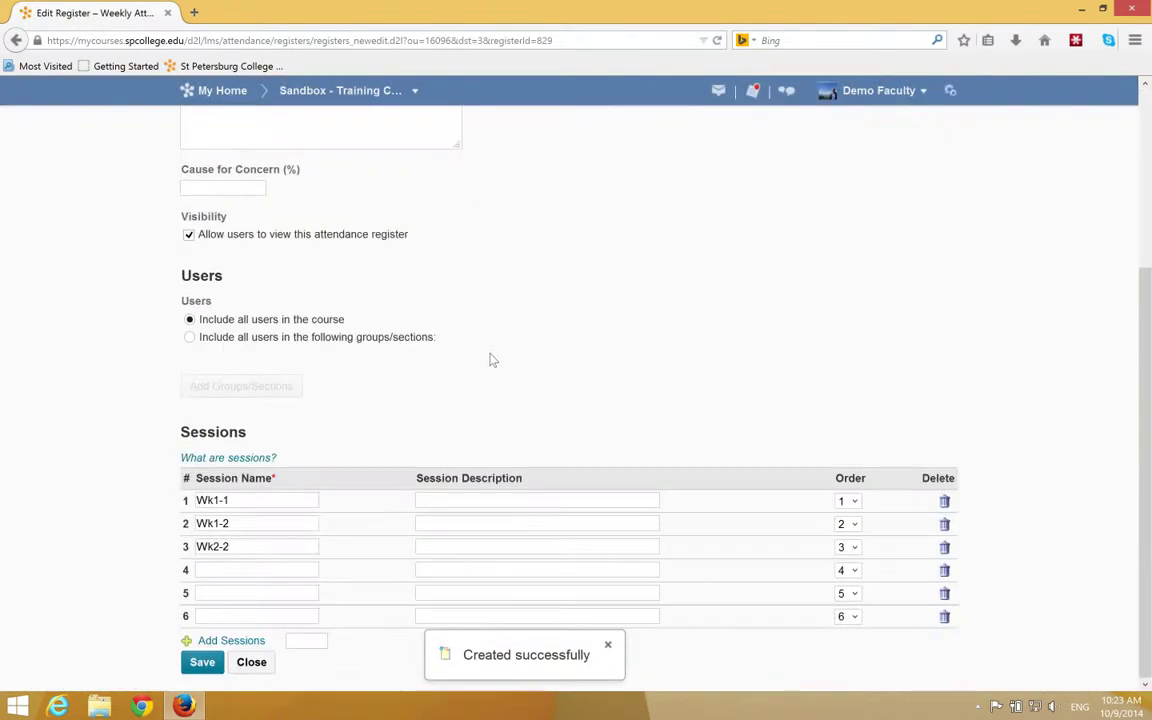
- Name rows three to six Wk2-1, Wk2-2, Wk3-1 and Wk3-2
{"action": "type", "text": "W"}
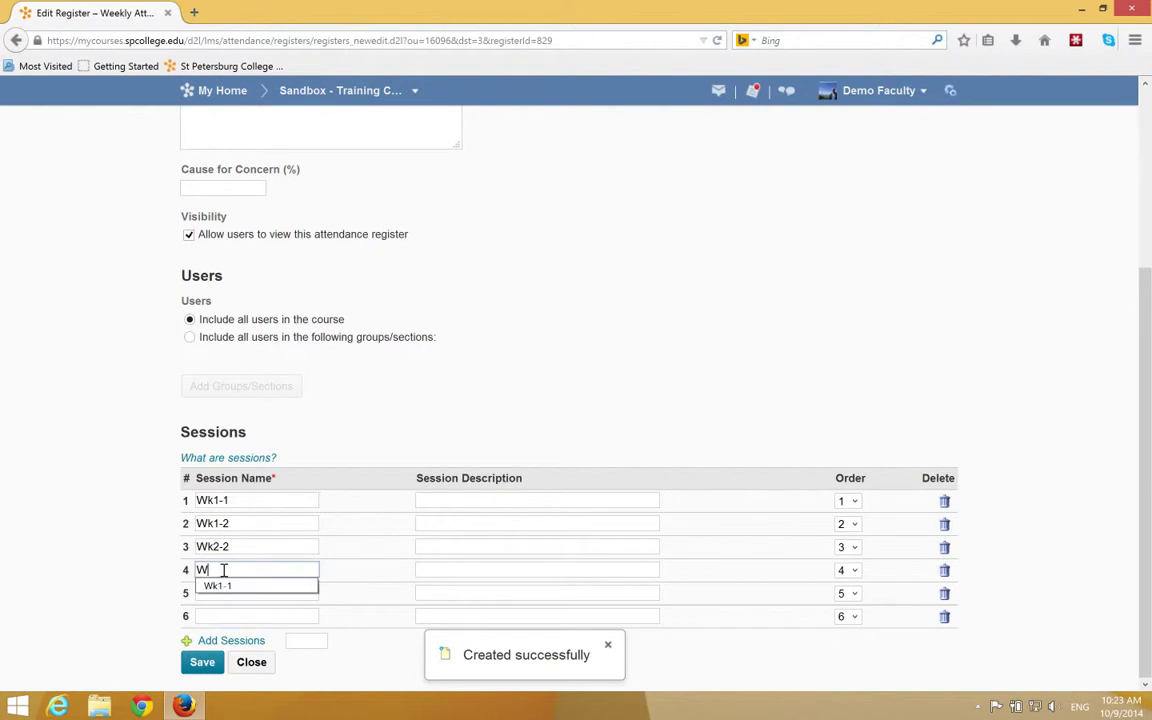
{"action": "type", "text": "k2-2"}
{"action": "left_click", "coordinate": [256, 547]}
{"action": "type", "text": "1"}
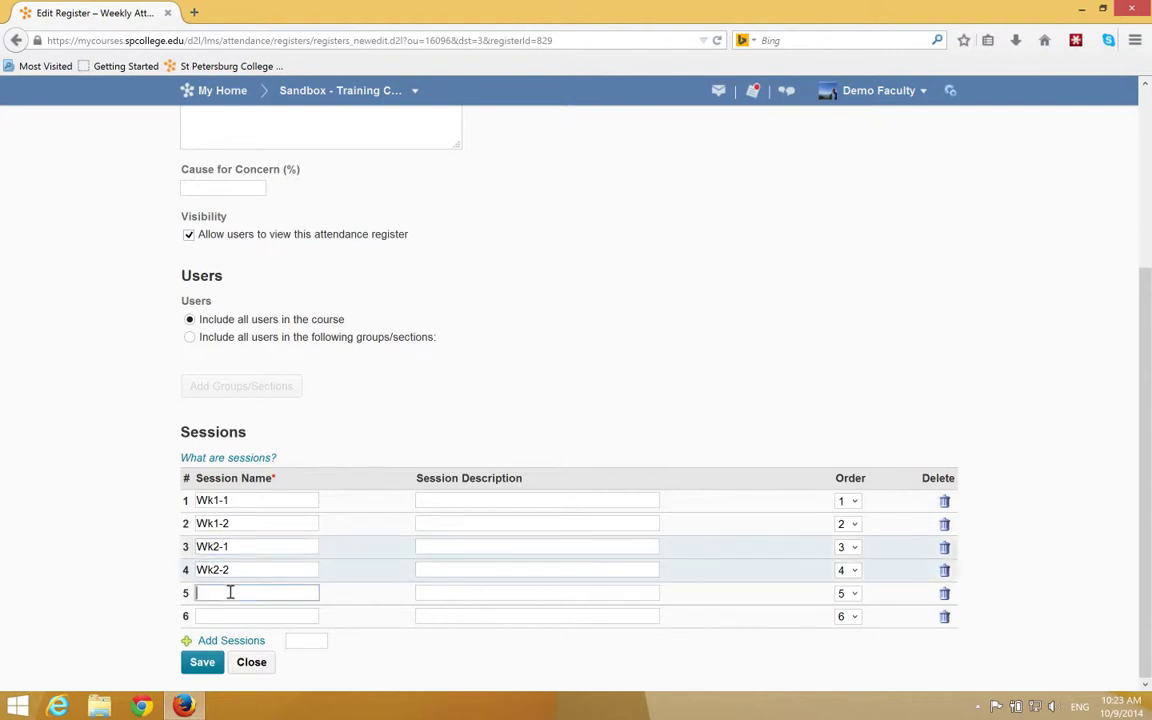
{"action": "type", "text": "Wk3-1"}
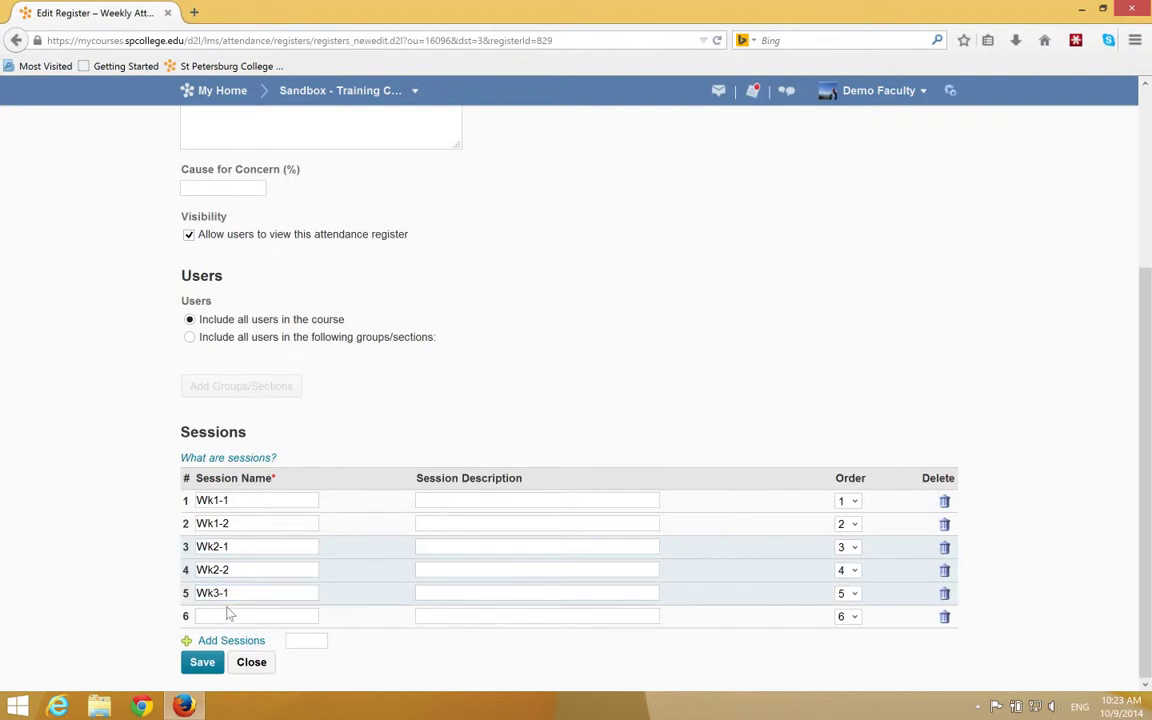
{"action": "type", "text": "Wk3-2"}
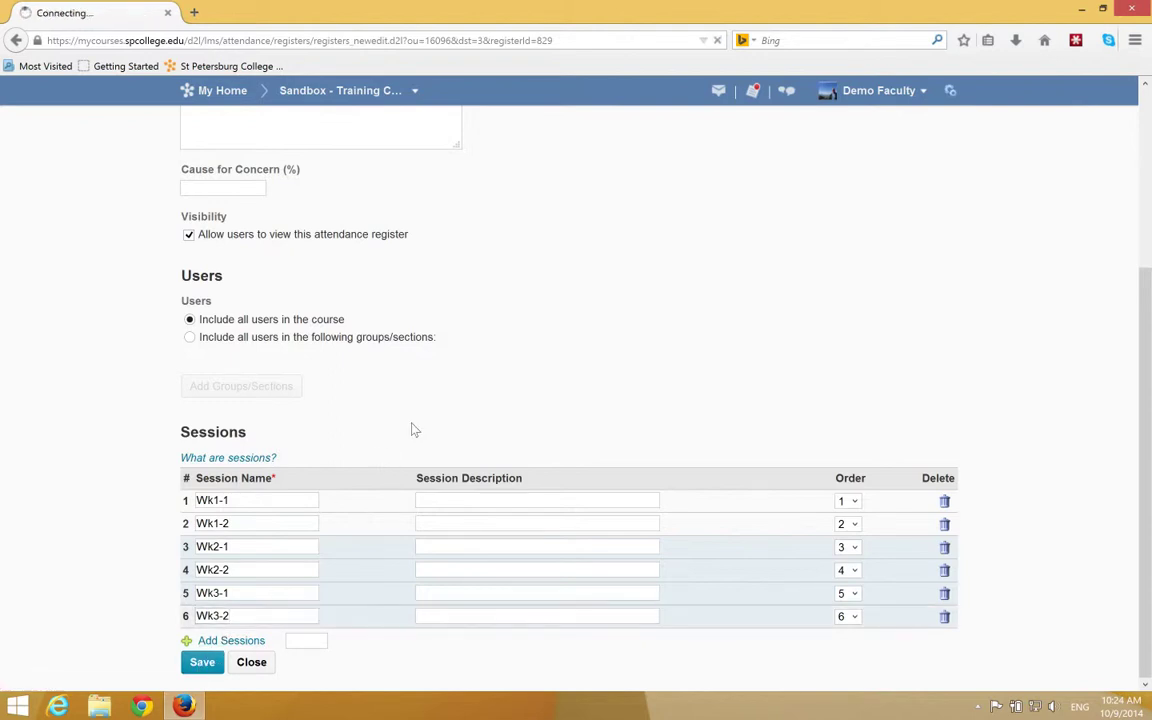
- Save the six session names and close back to the registers list
{"action": "left_click", "coordinate": [201, 662]}
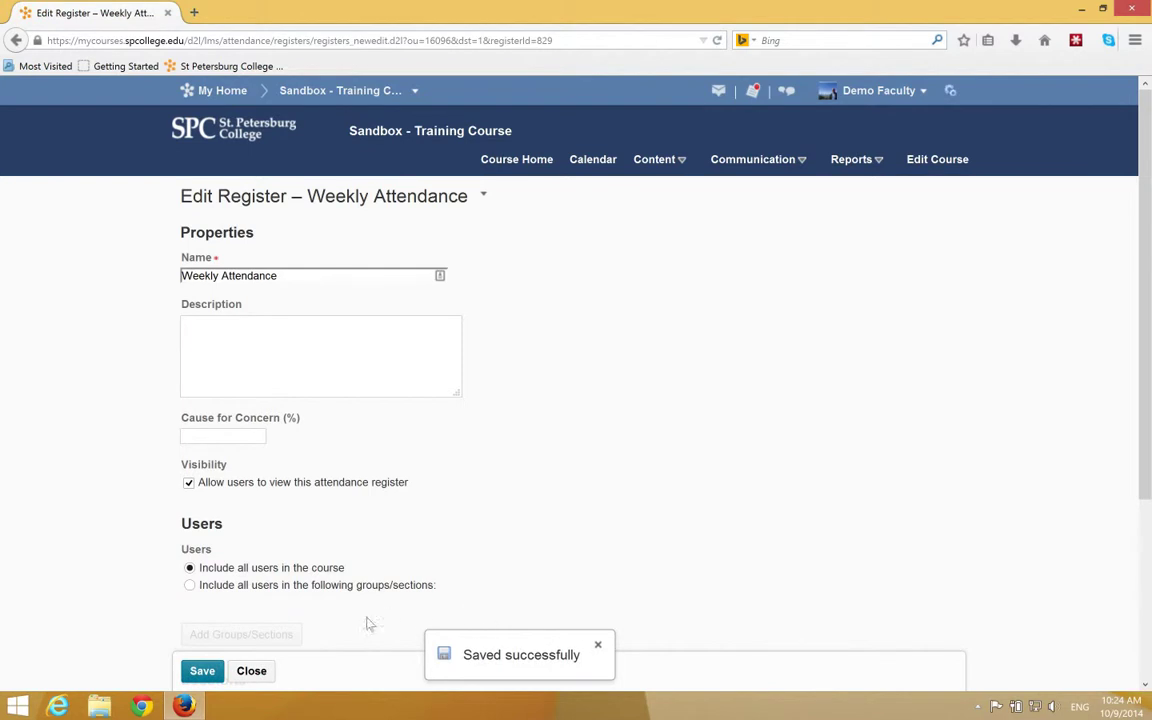
{"action": "left_click", "coordinate": [251, 670]}
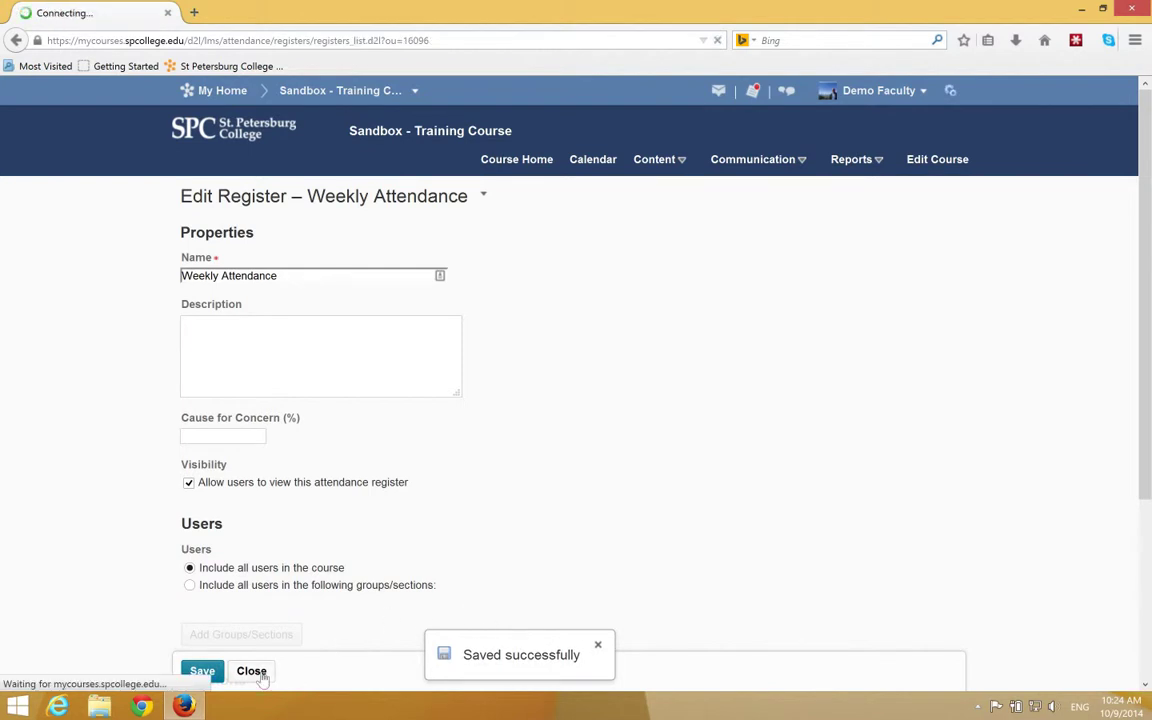
{"action": "left_click", "coordinate": [251, 671]}
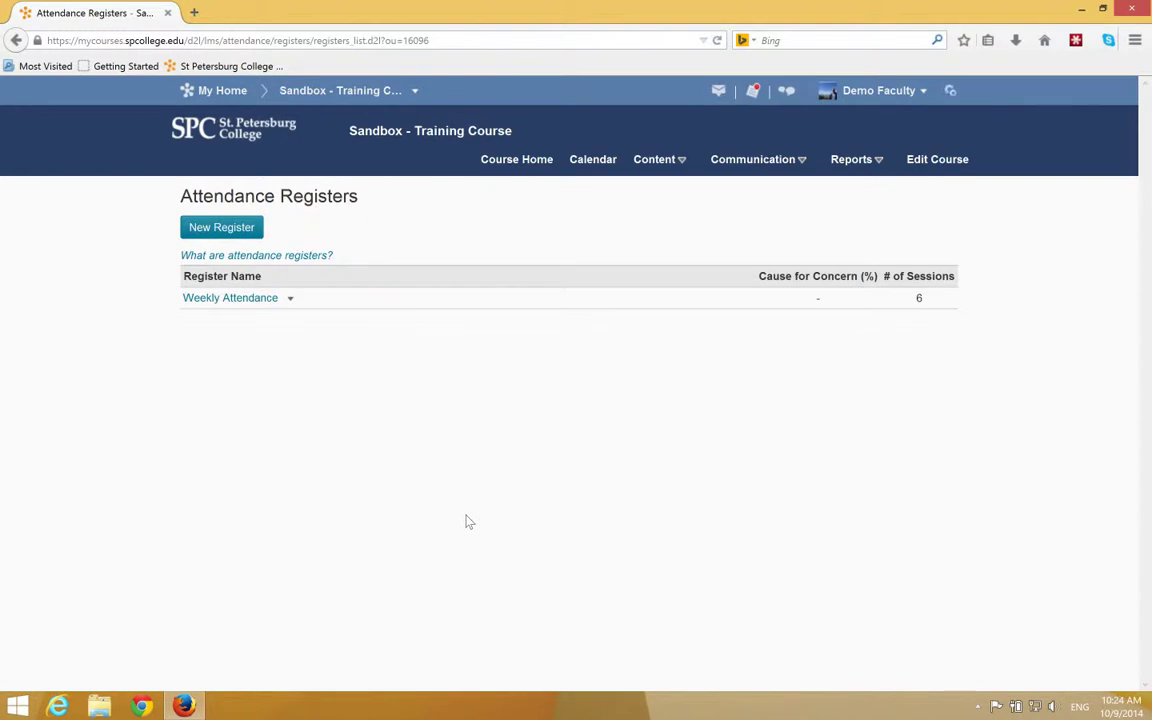